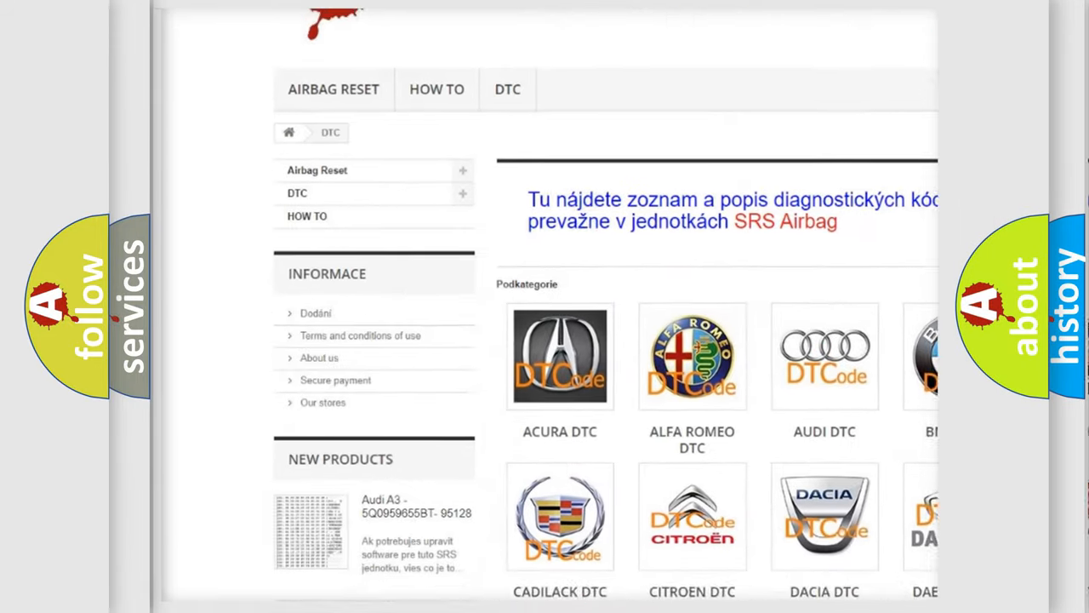
# Step: Scroll down the DTC subcategories grid and open the AUDI DTC tile's code list
pyautogui.scroll(-3)
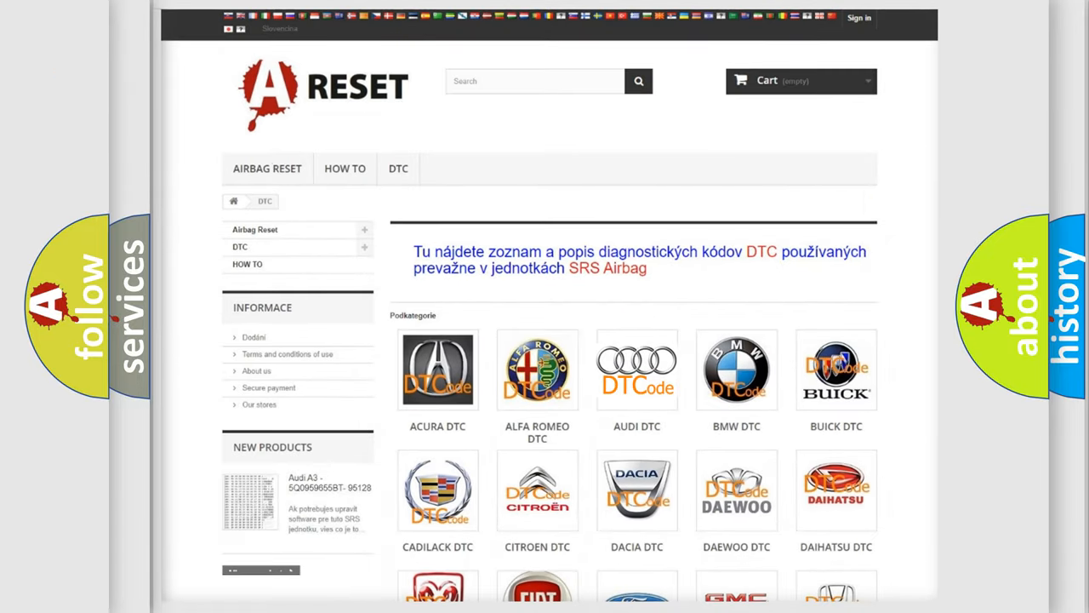
pyautogui.click(636, 370)
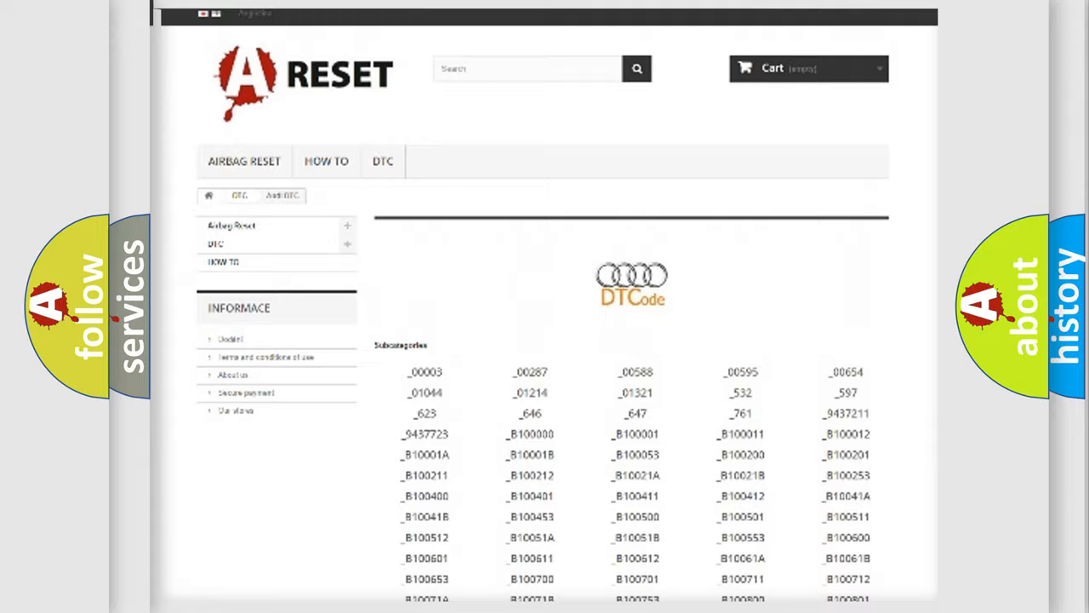